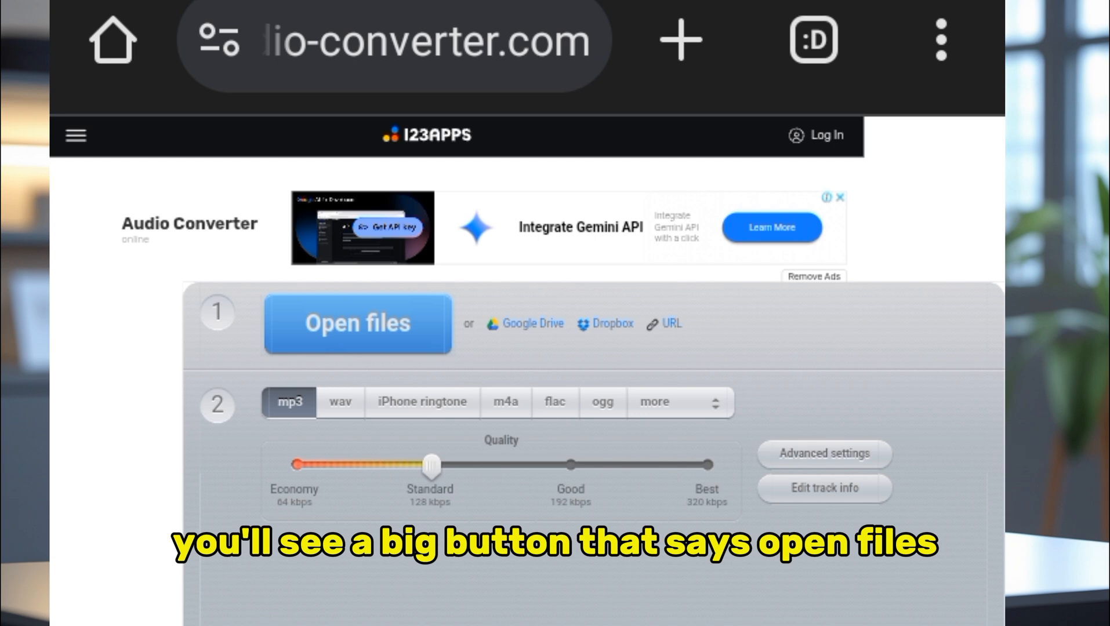
Open the file picker on the converter page to choose a video
click(357, 324)
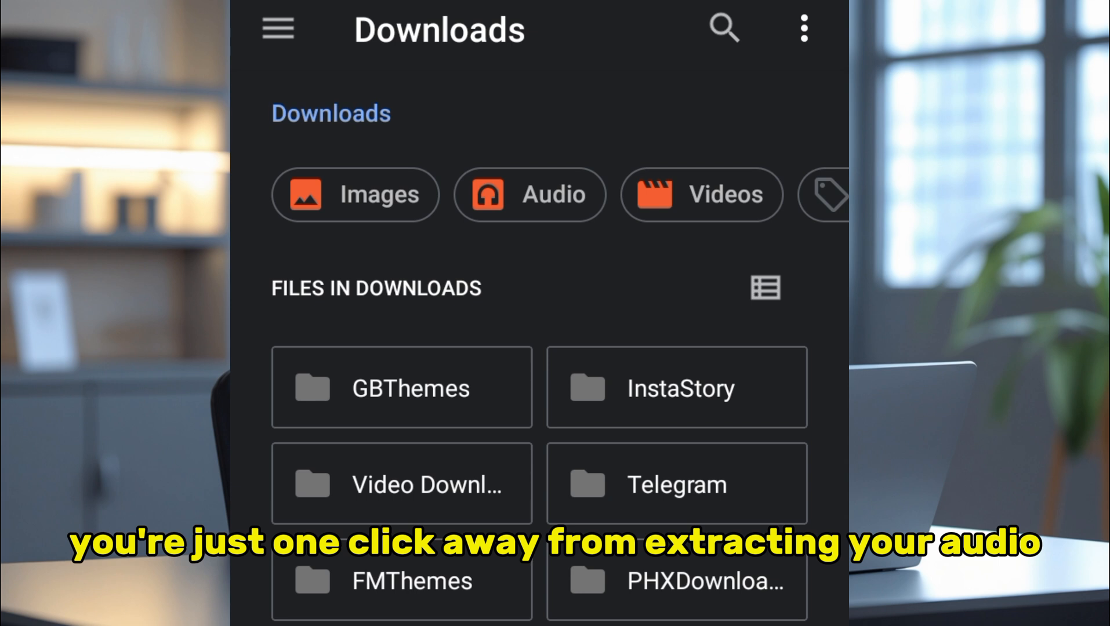
Browse the Downloads folder, then switch to the photo picker of today's videos
scroll(down, 3)
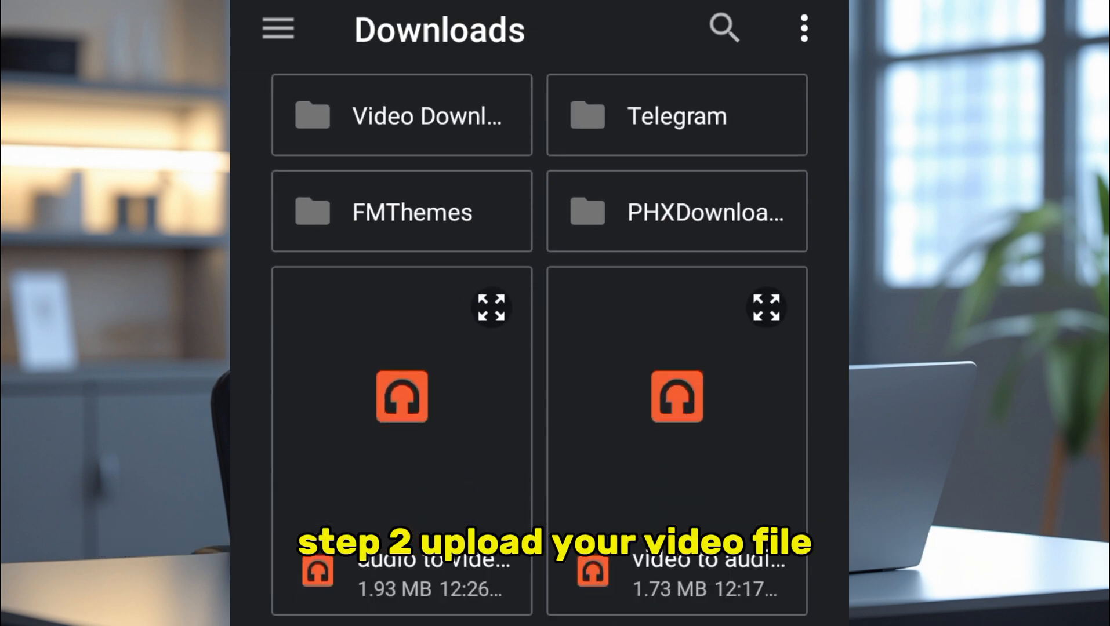
scroll(down, 3)
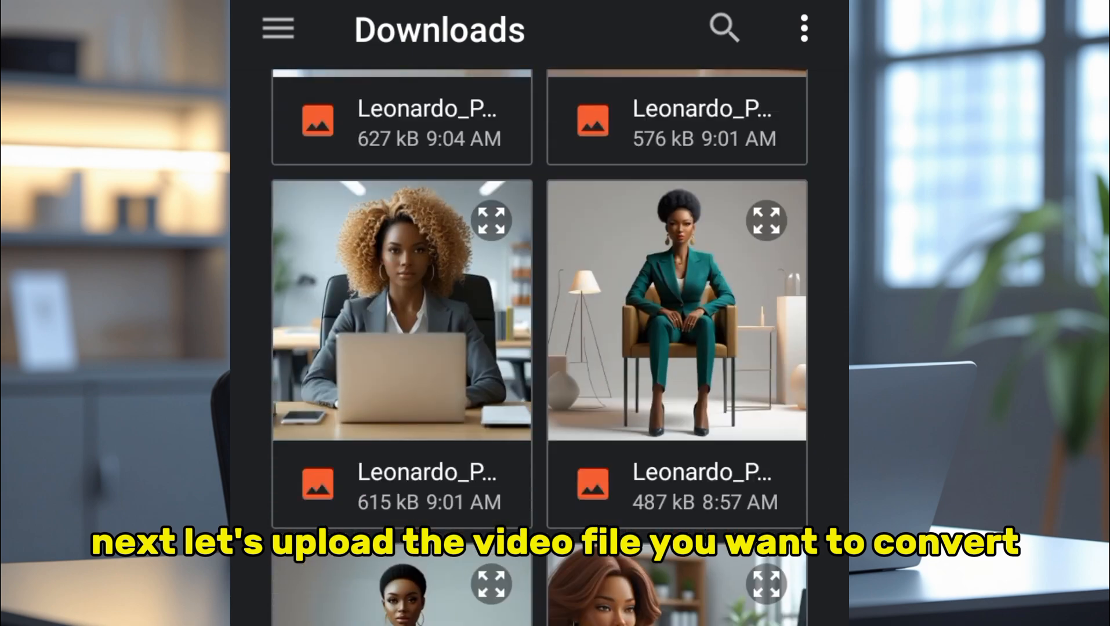
scroll(down, 3)
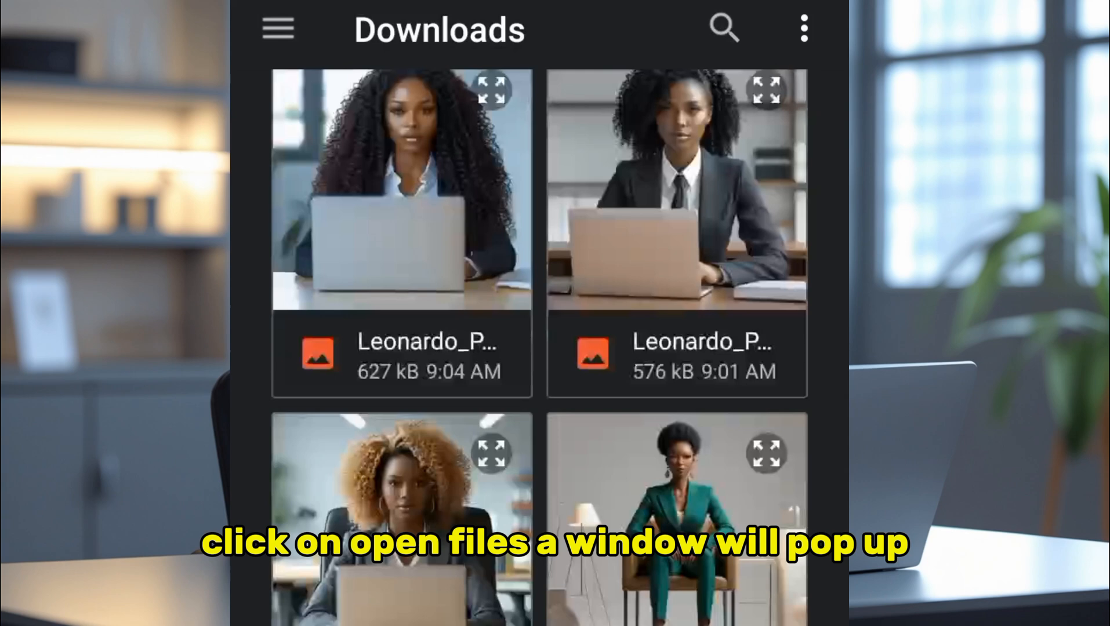
click(277, 29)
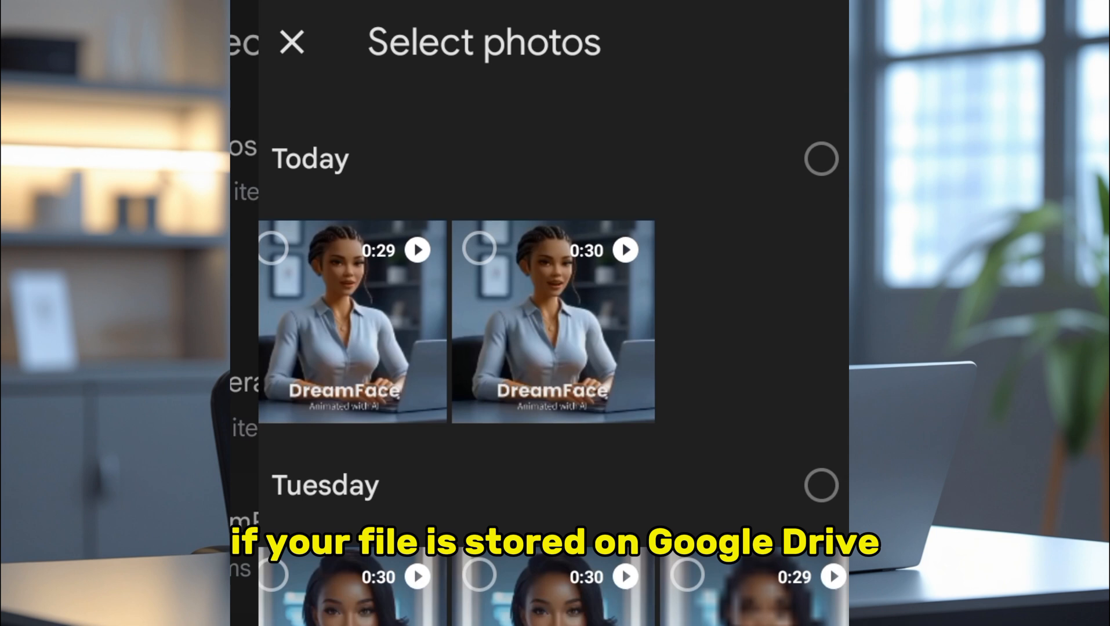
Upload the 0:29 video clip (wm_680cbaccabd9570007aa616f.mp4, 1.63 Mb) to the converter
click(272, 248)
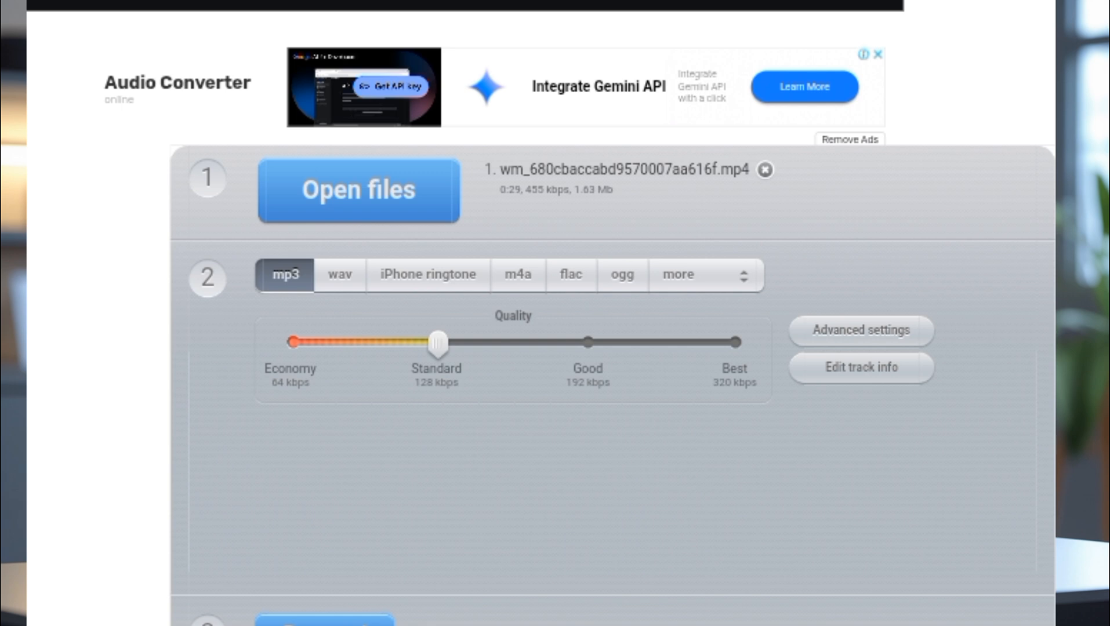
click(339, 273)
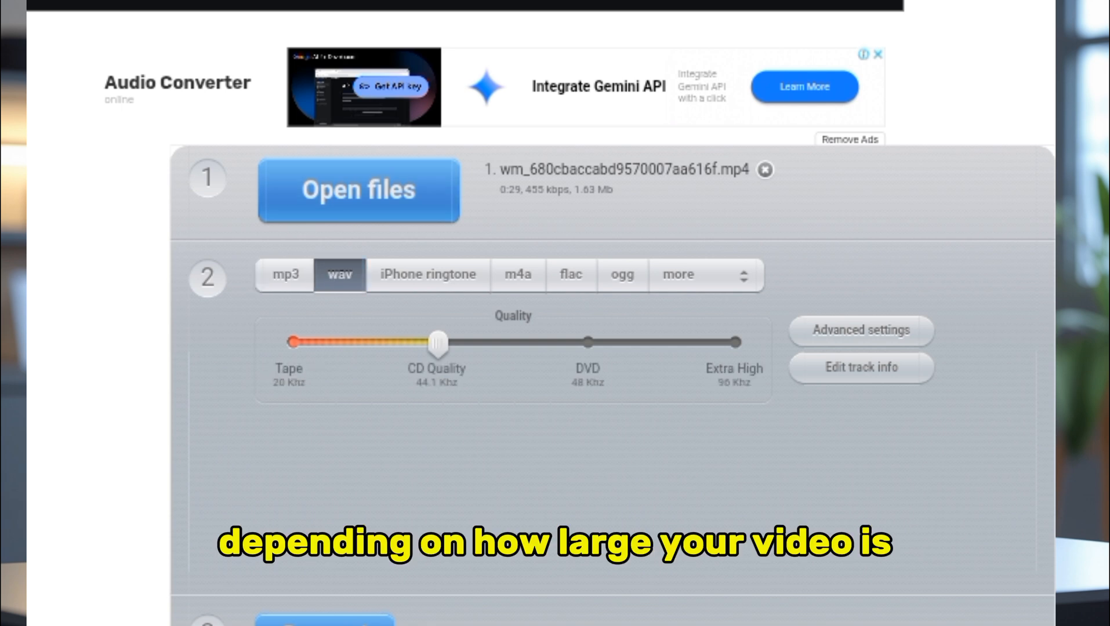
click(427, 274)
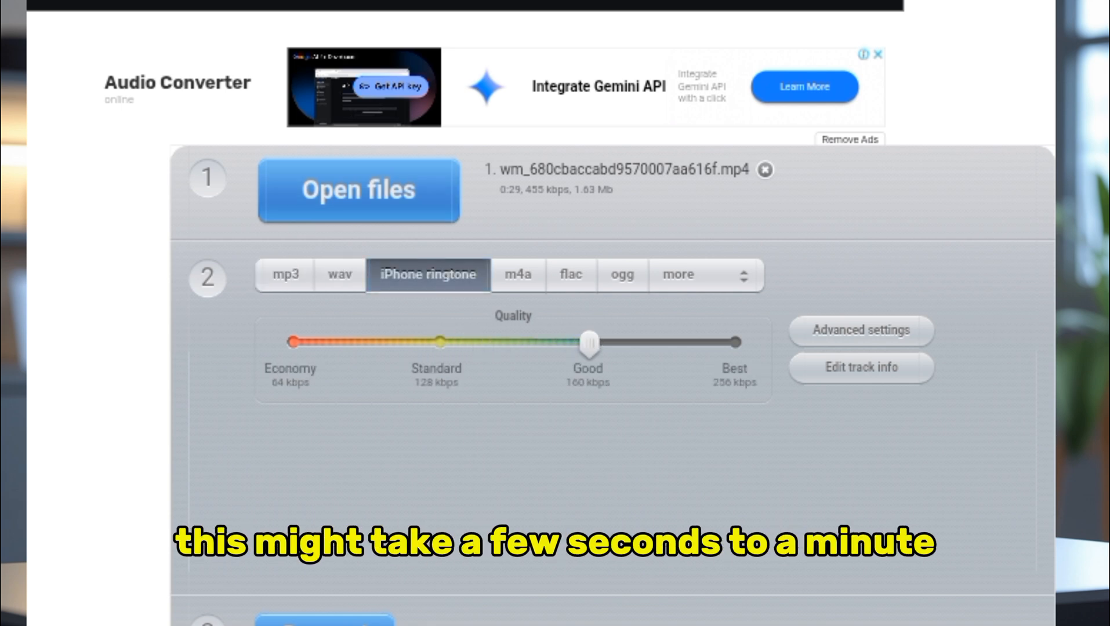
click(517, 275)
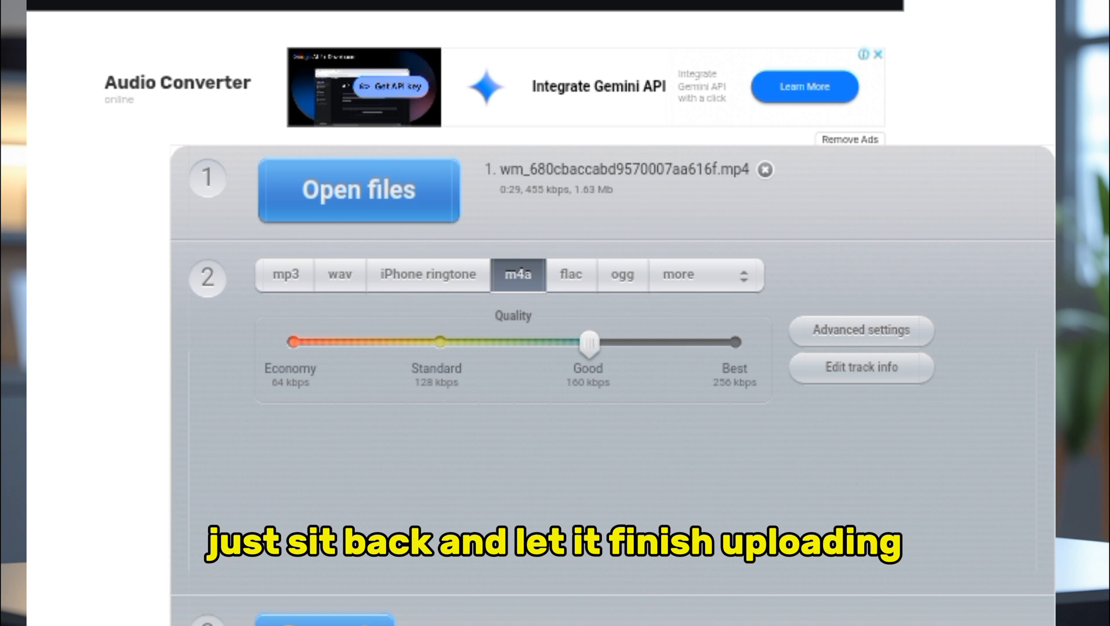
click(284, 274)
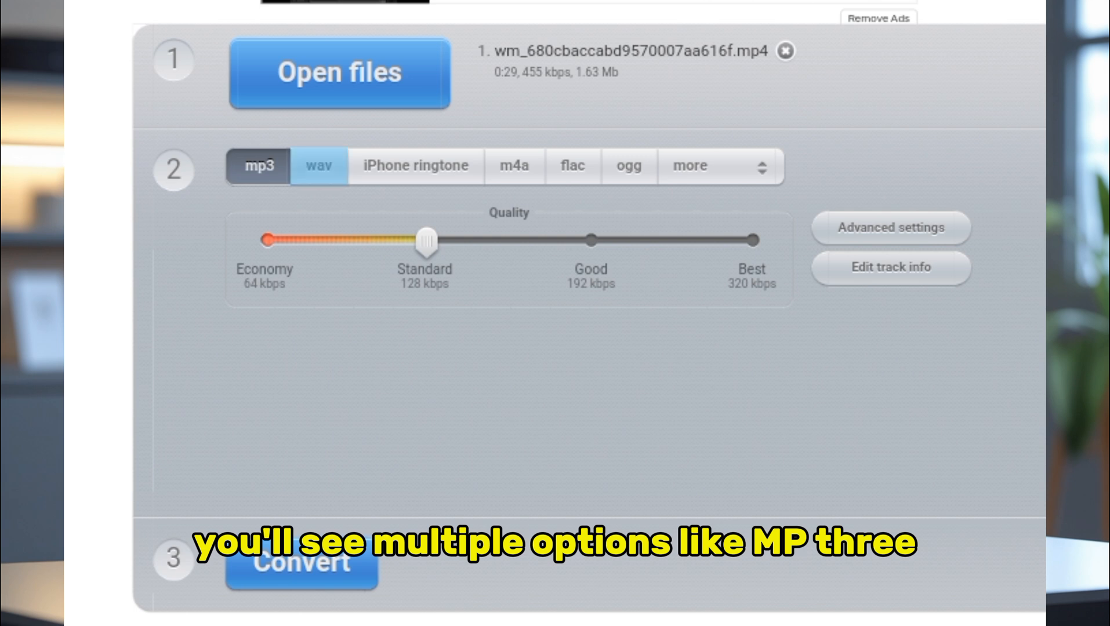
click(318, 165)
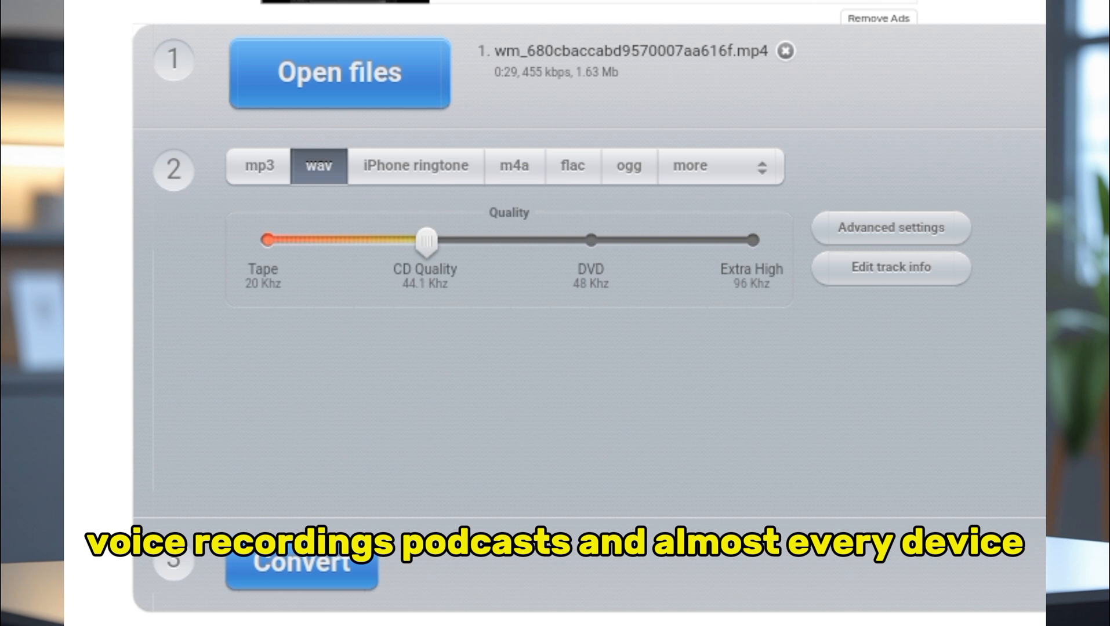
click(415, 166)
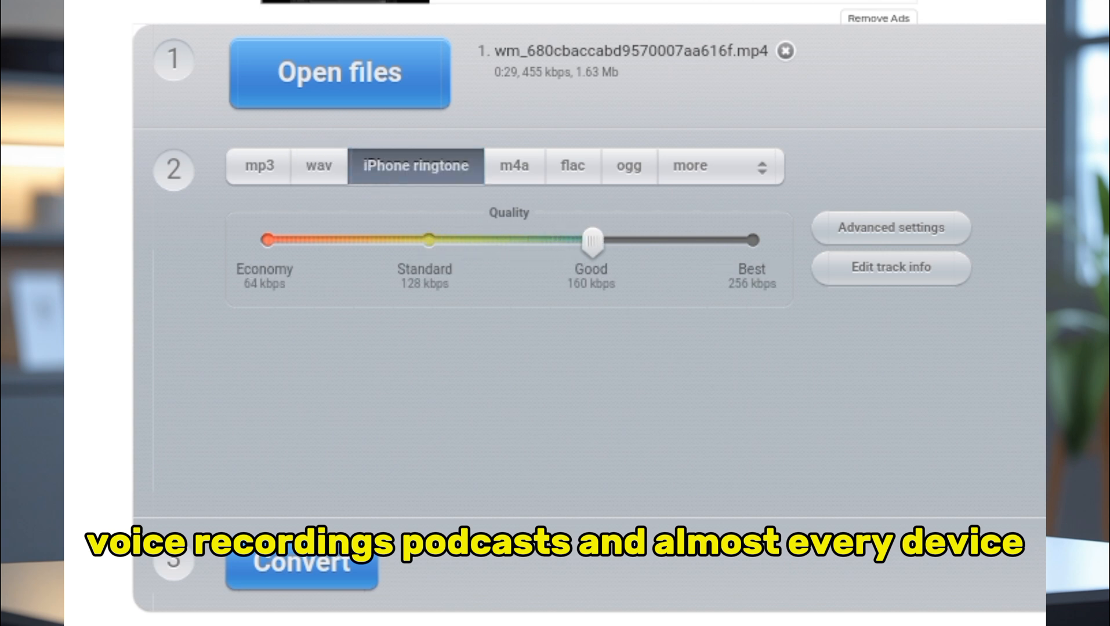
click(514, 166)
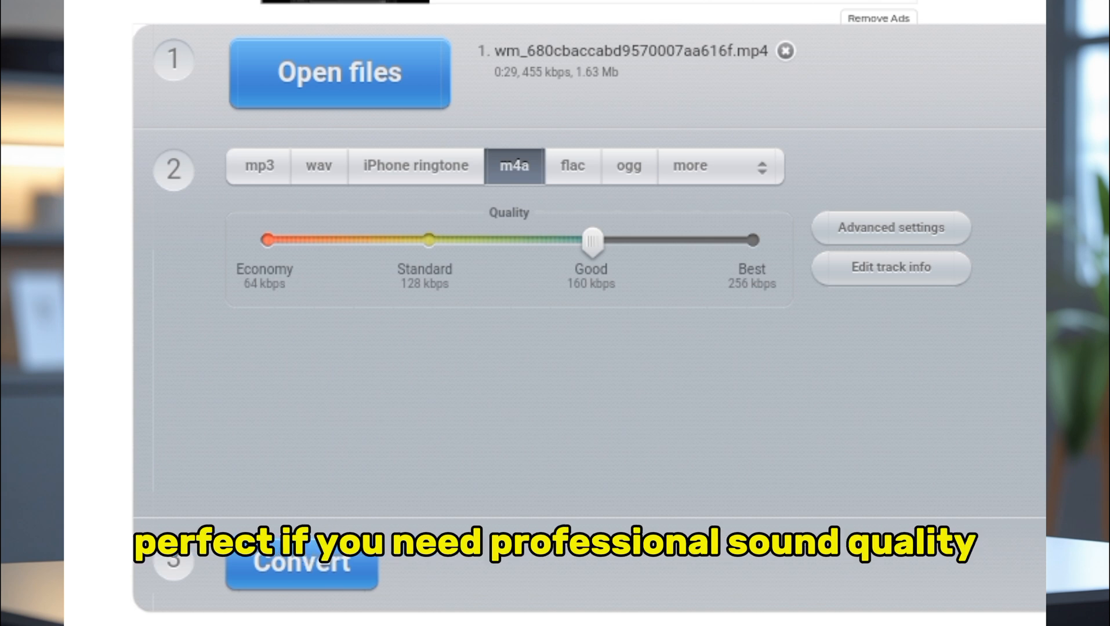
click(572, 164)
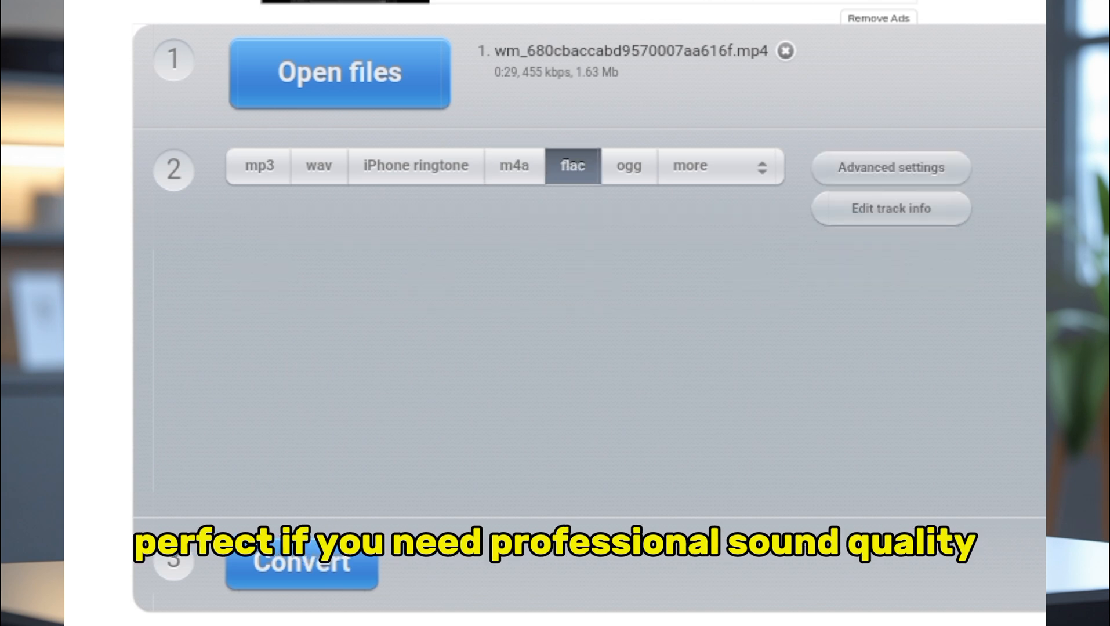
click(628, 166)
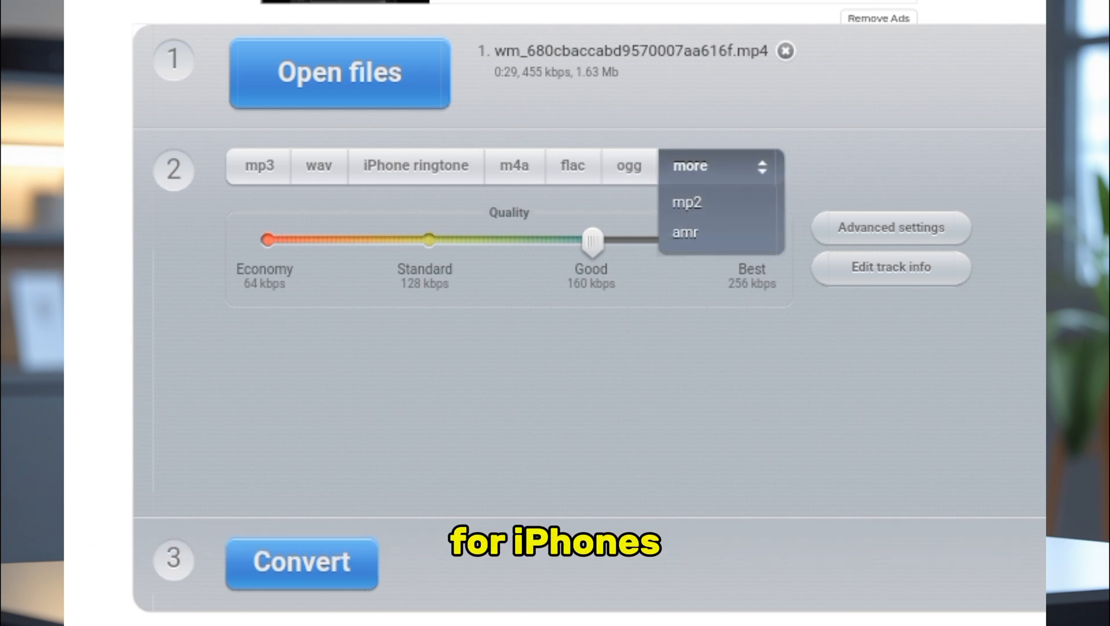
click(258, 165)
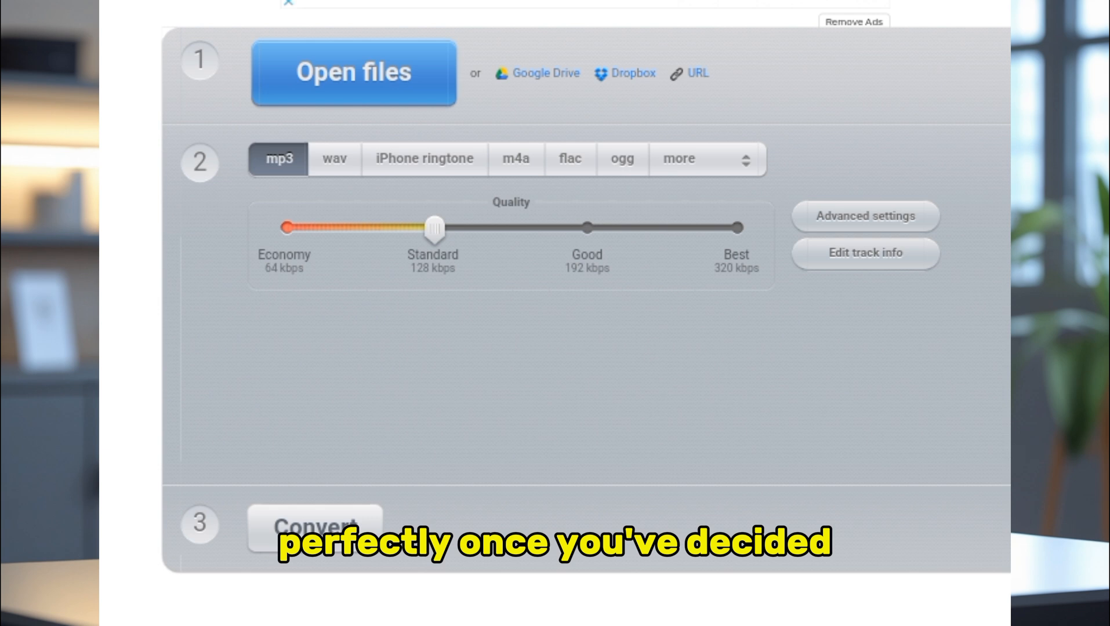
Keep mp3 as the output format and expand its advanced settings (128 kbps, 44100 Hz, 2 channels)
click(333, 158)
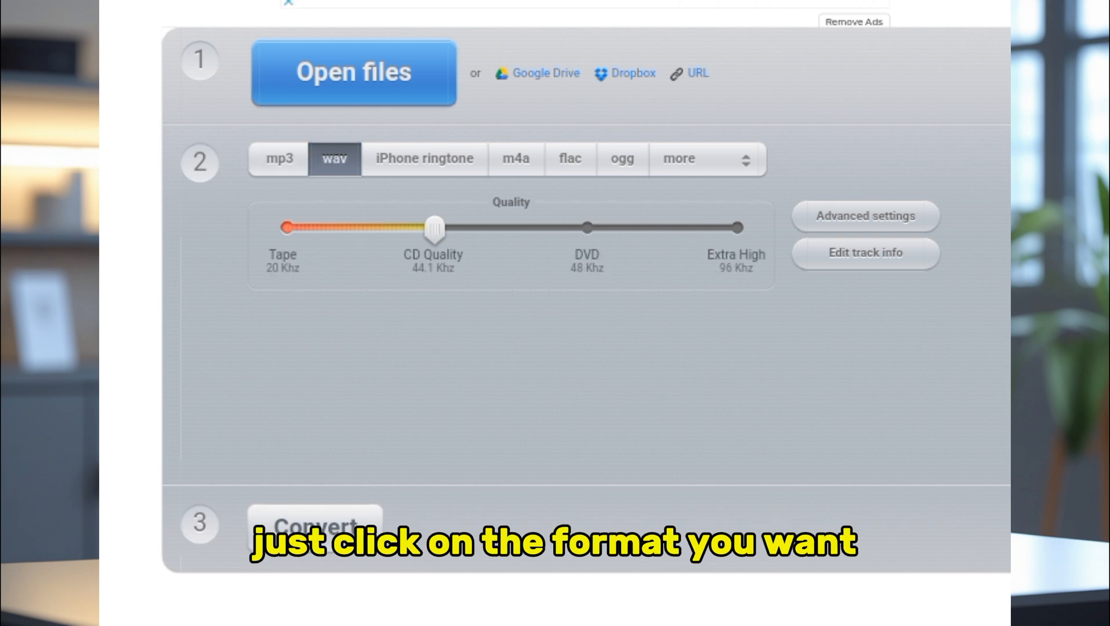
click(279, 159)
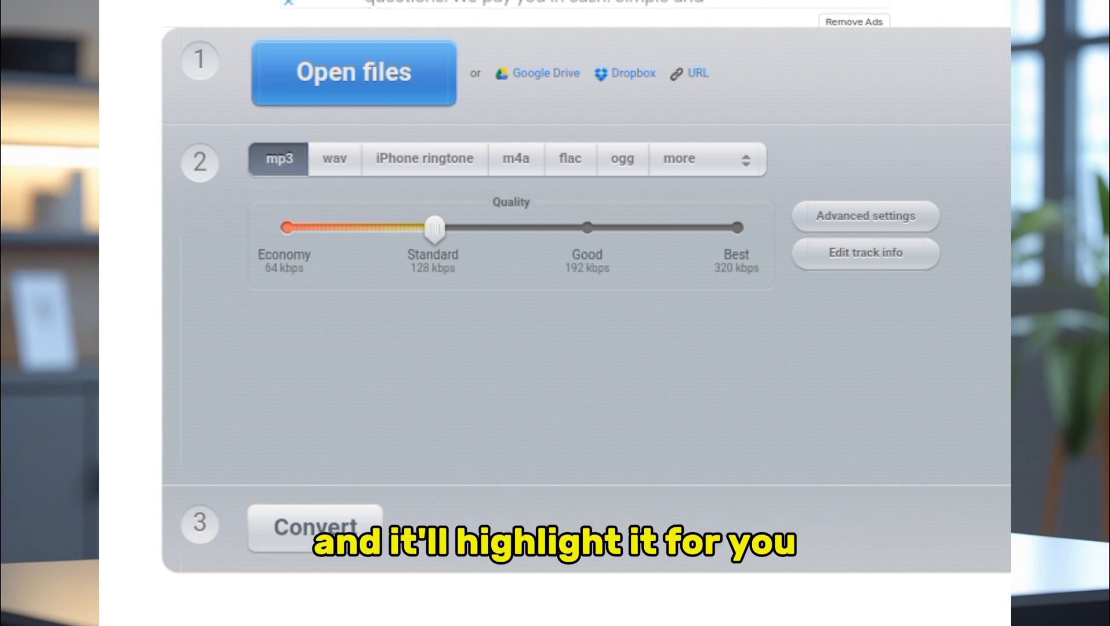
click(864, 216)
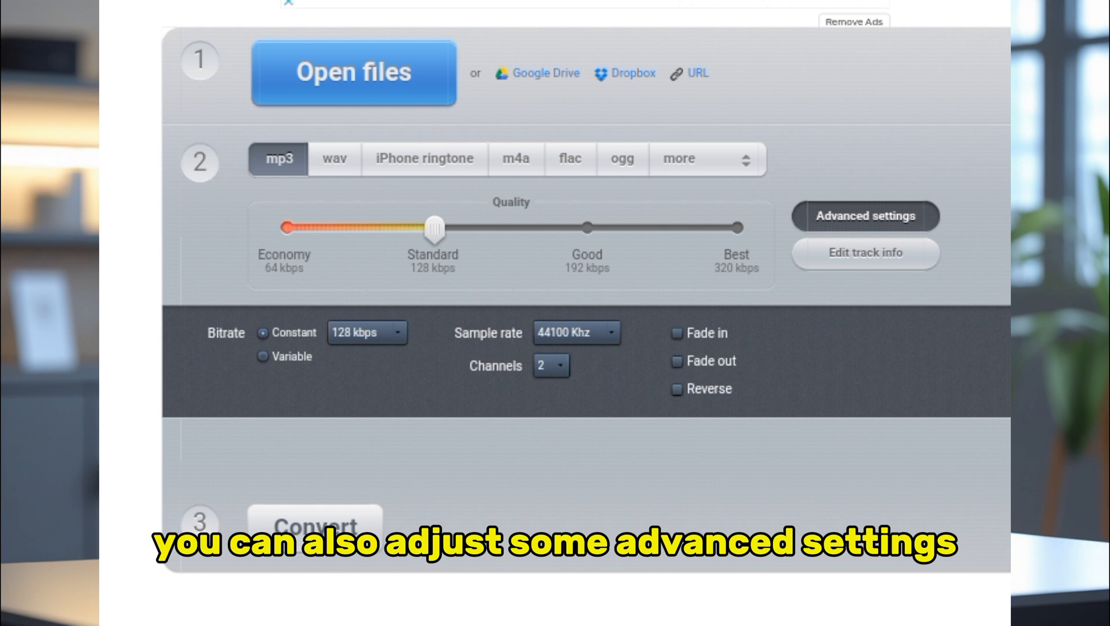
Check the bitrate choices and collapse the advanced options, leaving Standard 128 kbps
click(366, 333)
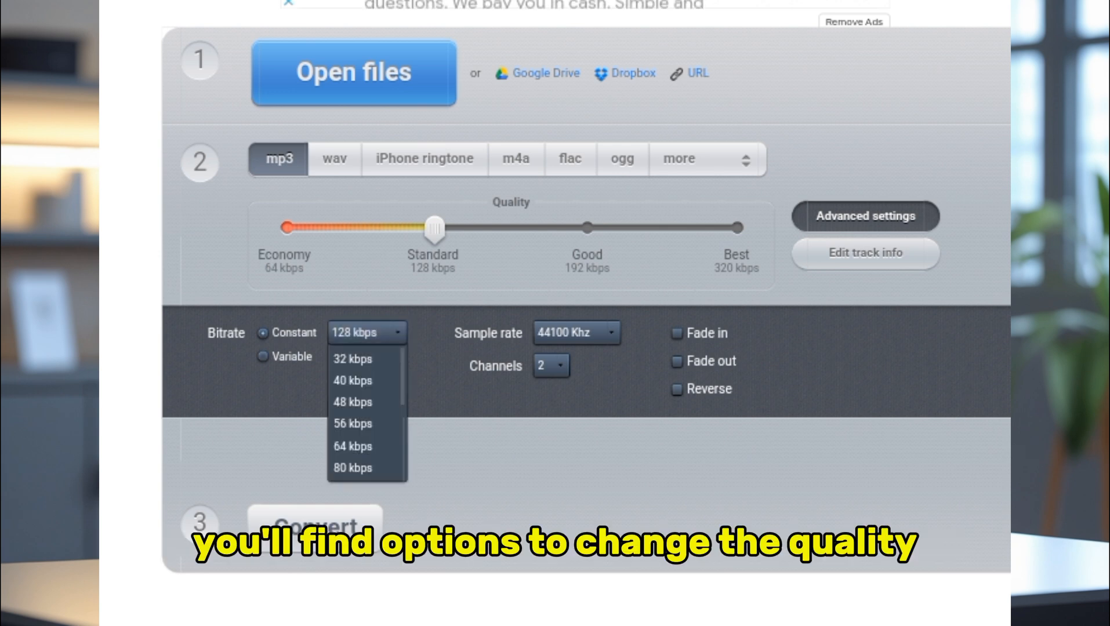
click(366, 333)
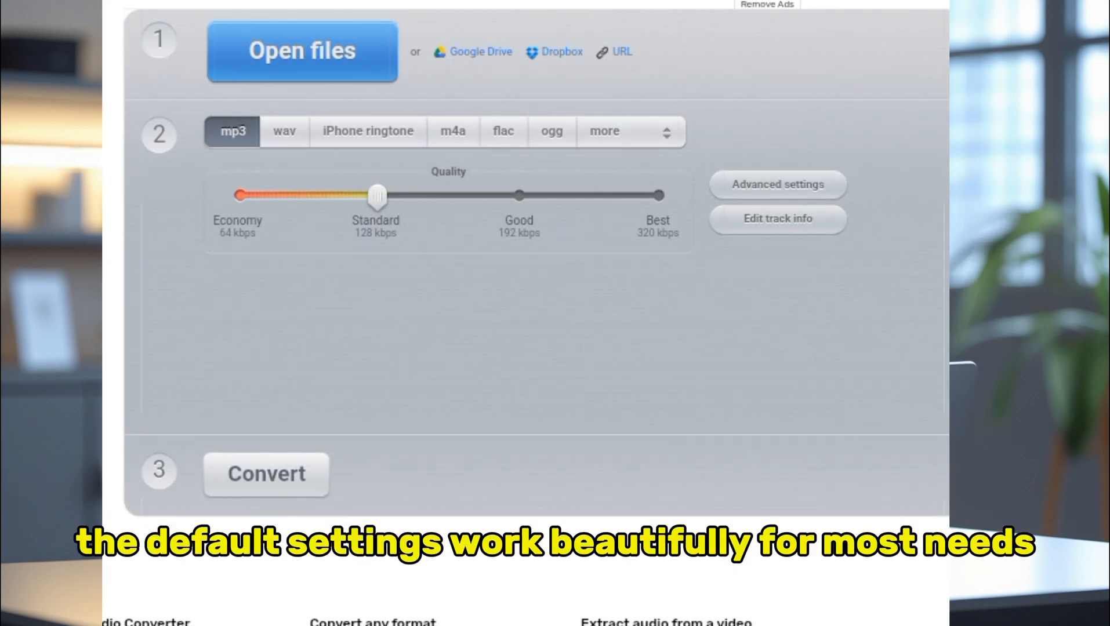
drag(375, 194, 464, 195)
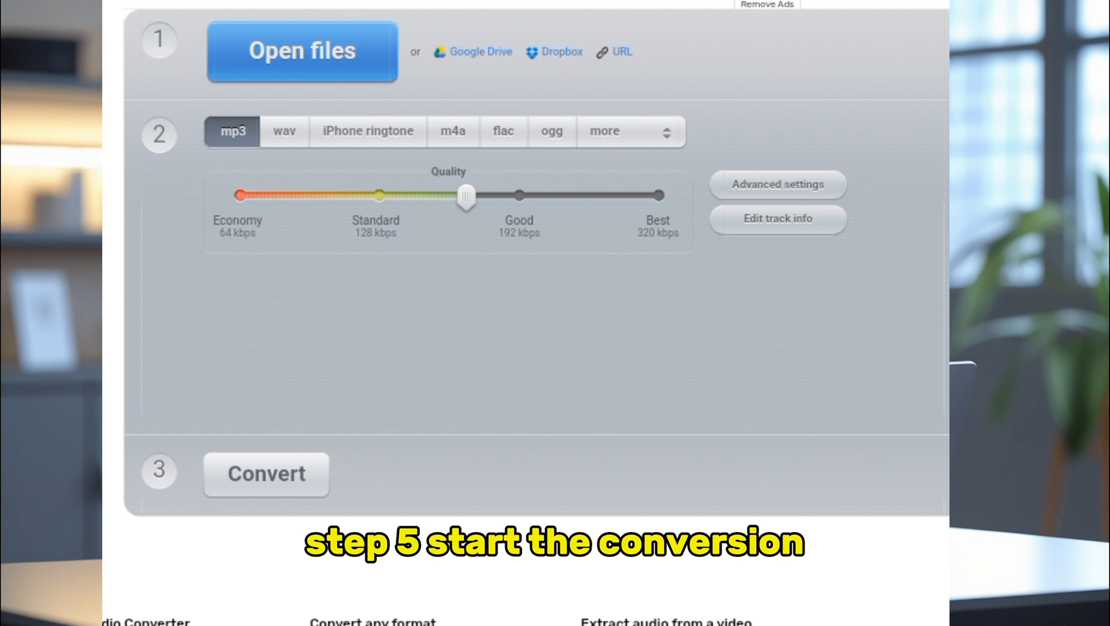
drag(465, 196, 377, 196)
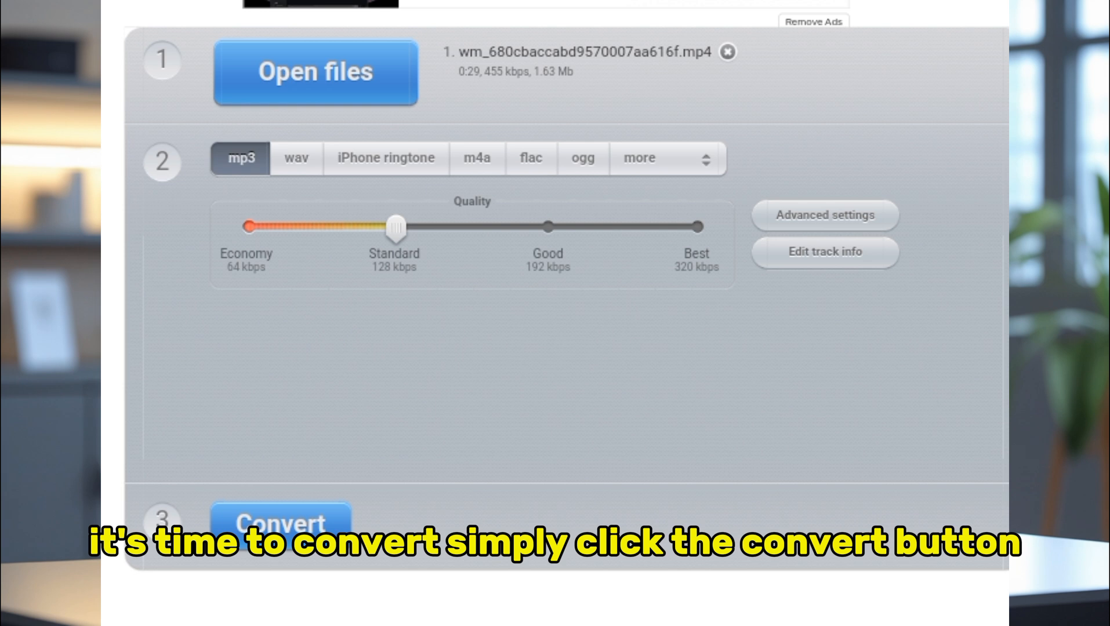
Convert the 29-second clip to MP3 and wait for Conversion complete
click(279, 523)
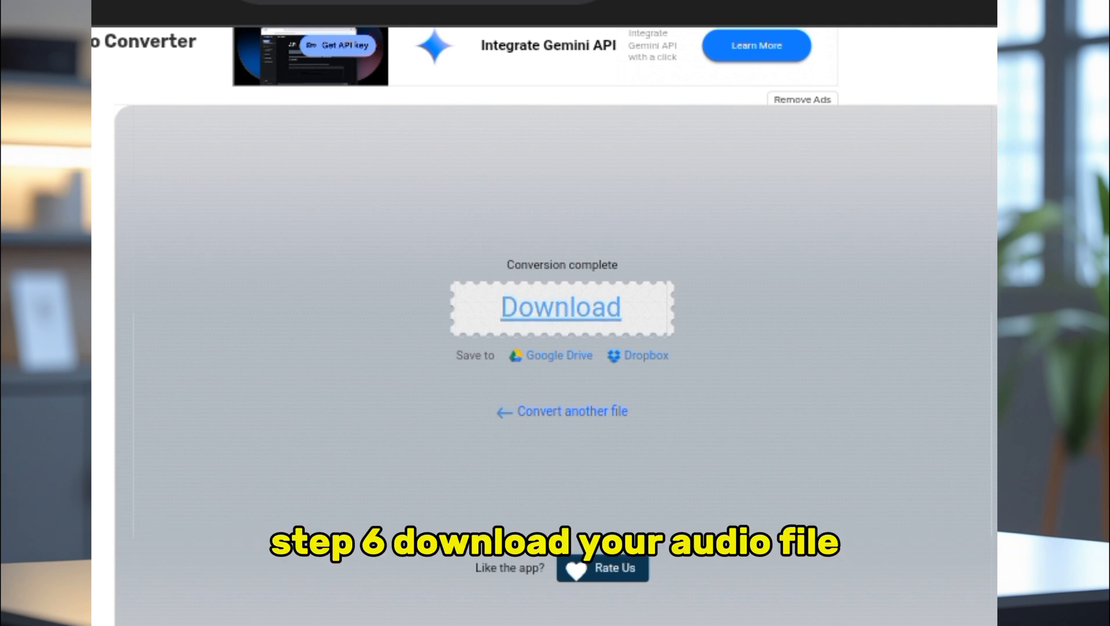
Download the 481 kB converted MP3 and view it in the browser's downloads list
click(559, 308)
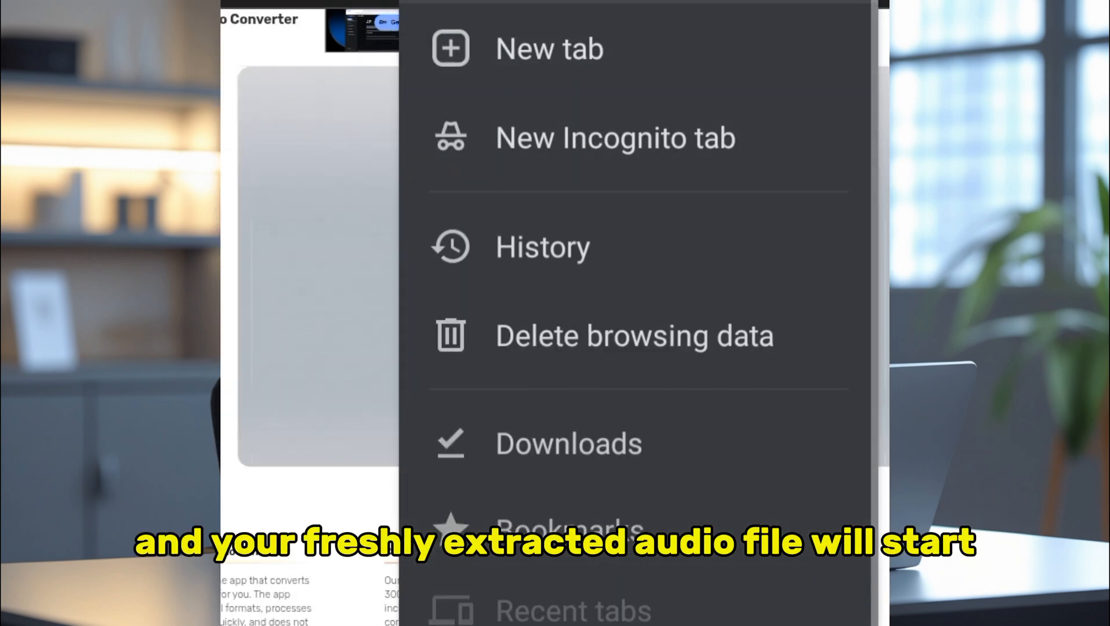
click(569, 443)
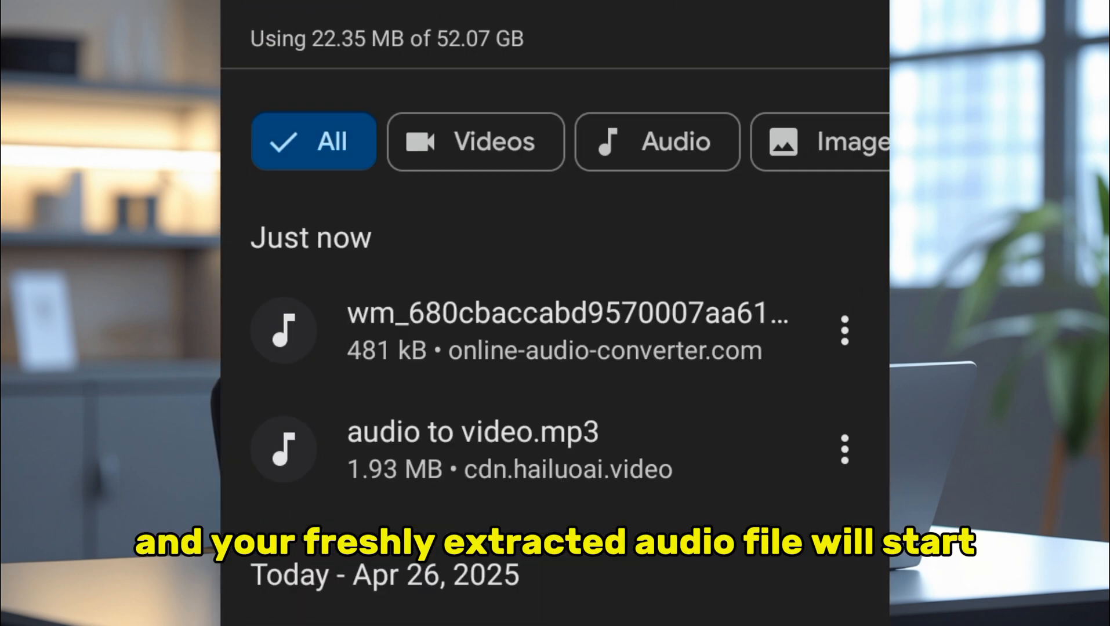